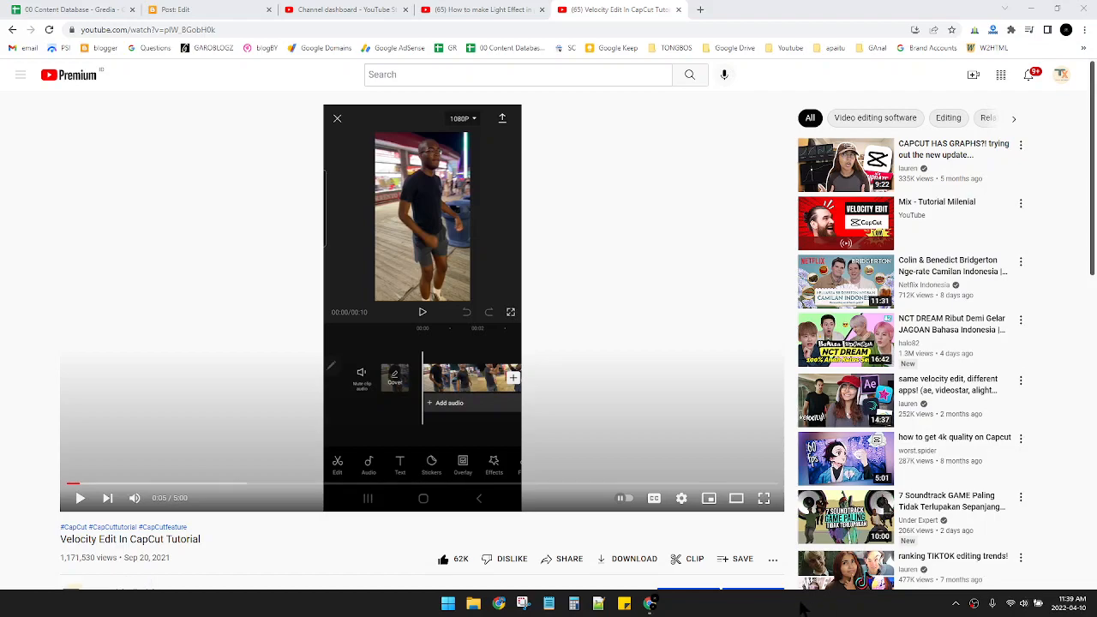
mouse_move(711, 480)
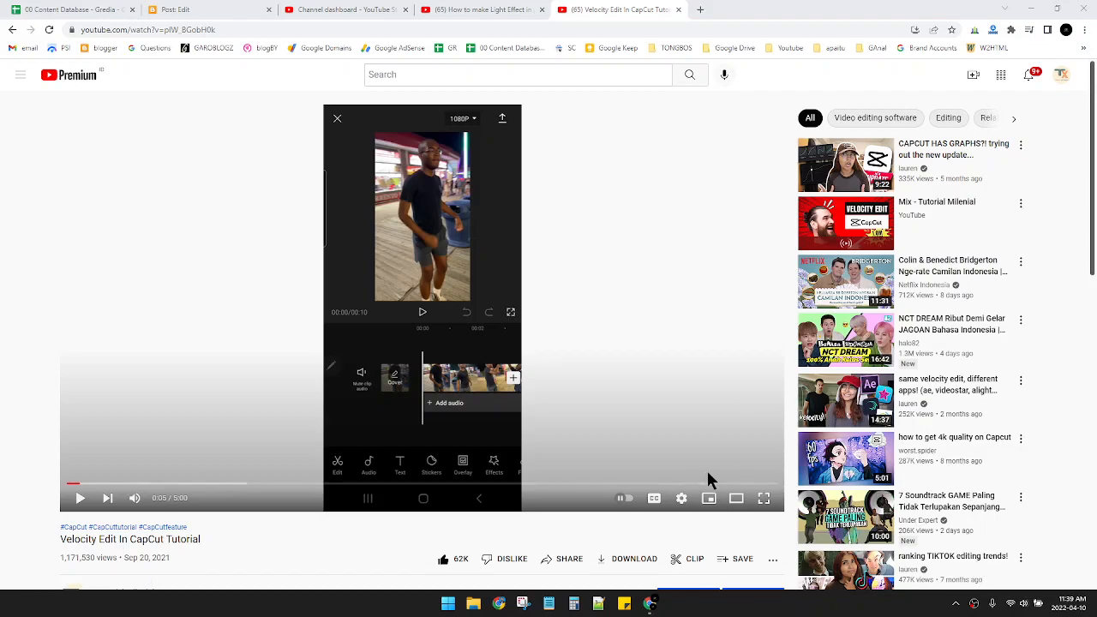
mouse_move(466, 514)
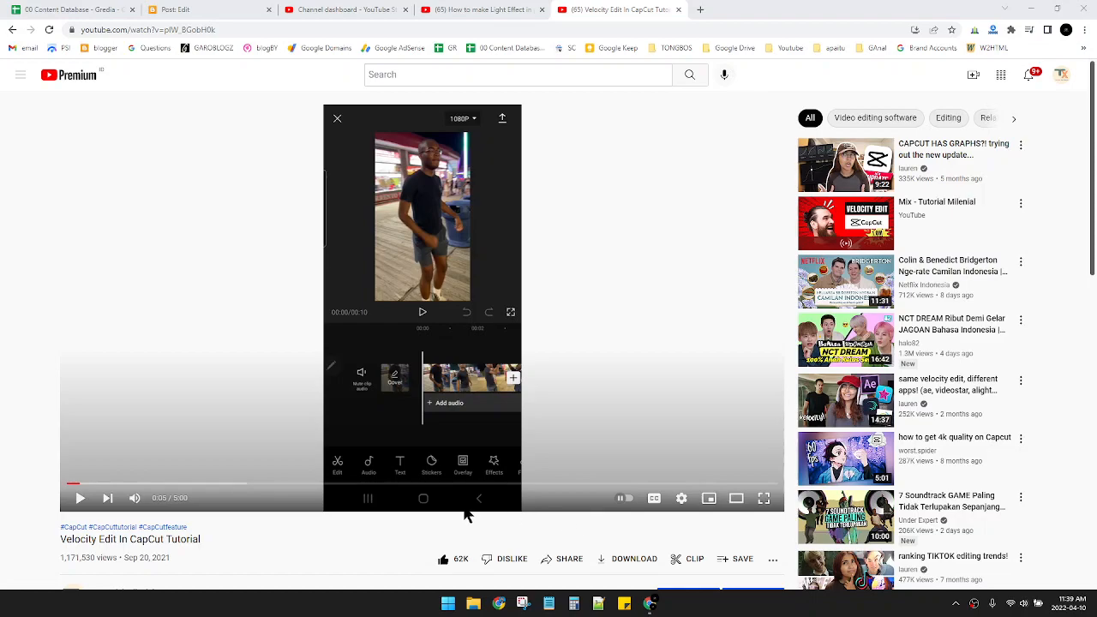
mouse_move(360, 518)
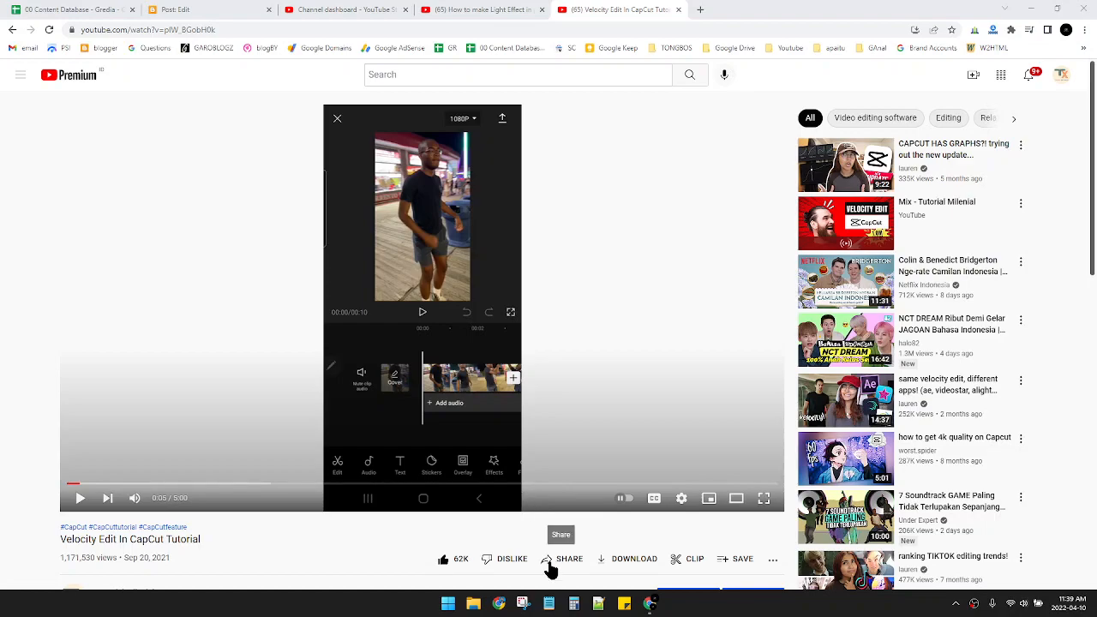
Browse the video's share options and view its embed code, then close it
click(562, 559)
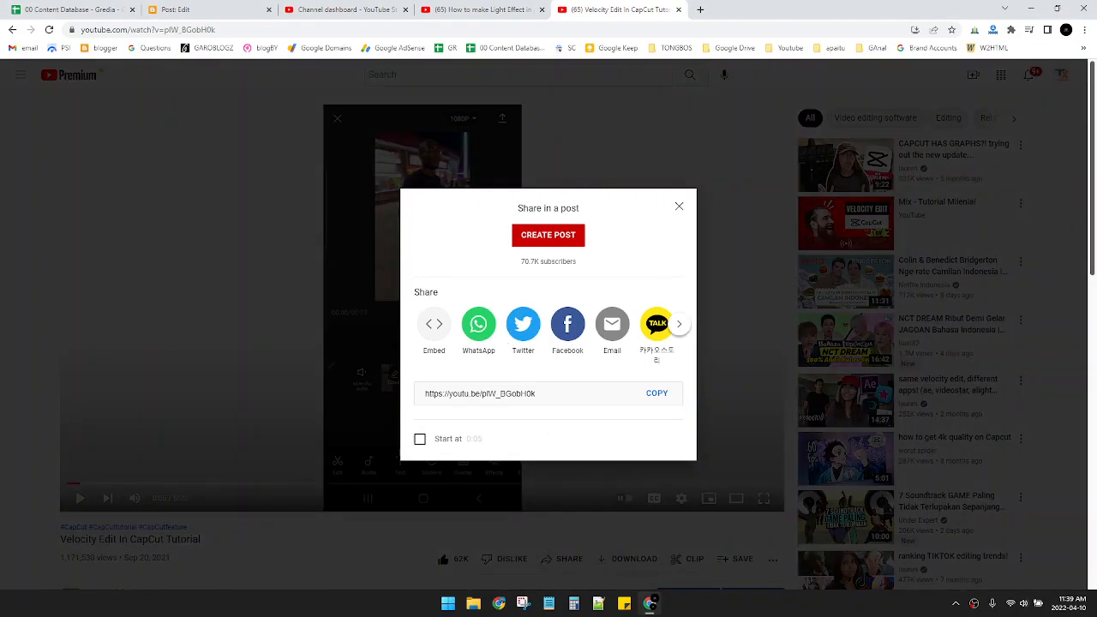
mouse_move(432, 295)
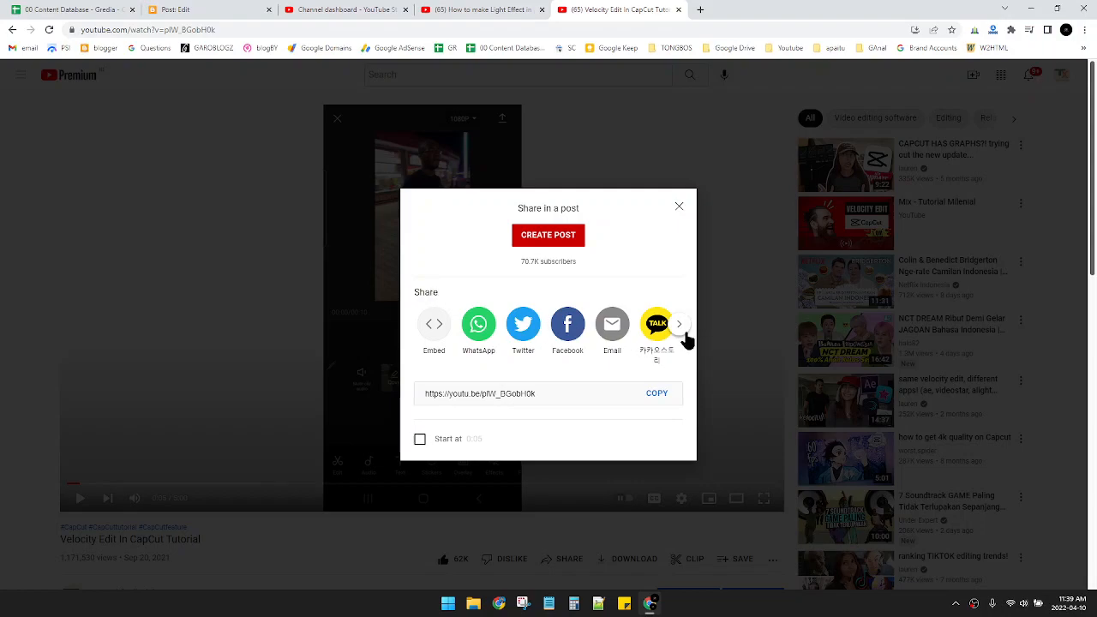
click(679, 324)
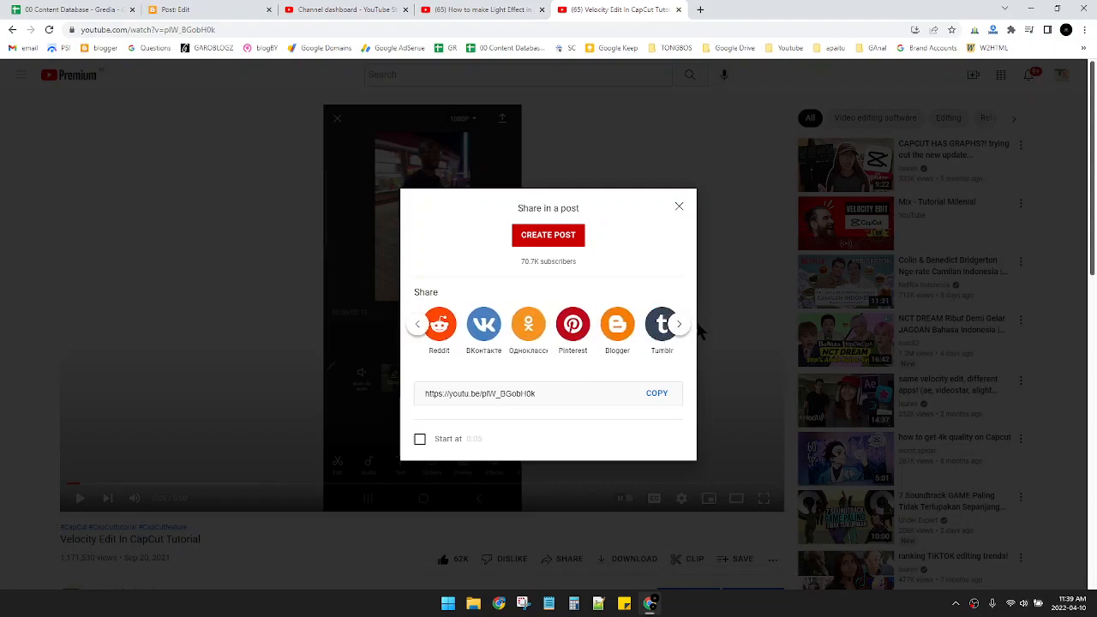
click(679, 322)
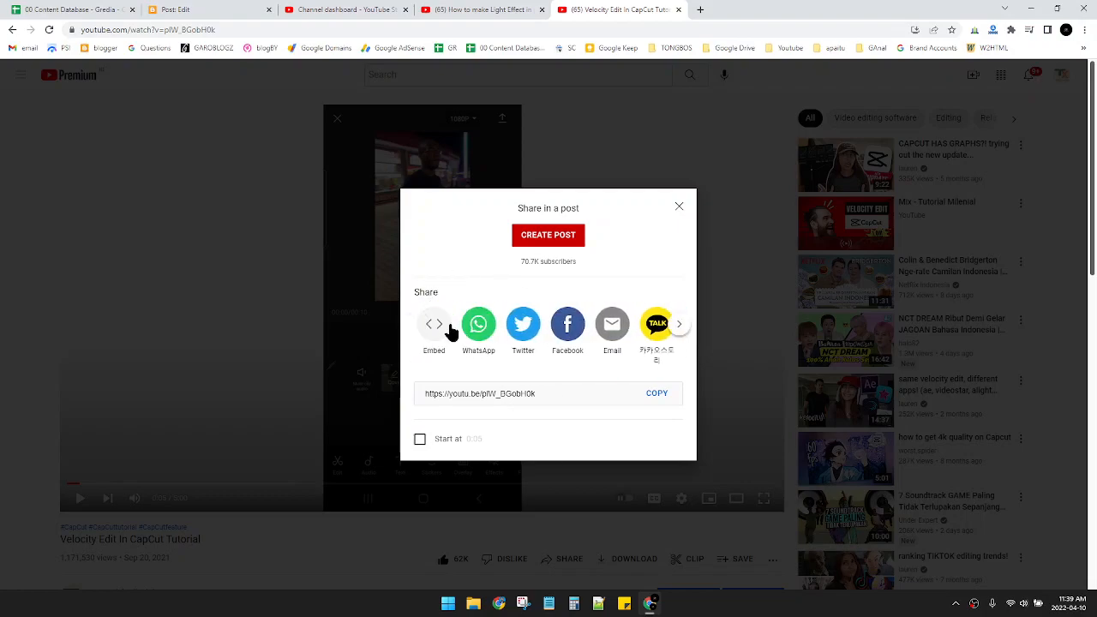
click(434, 324)
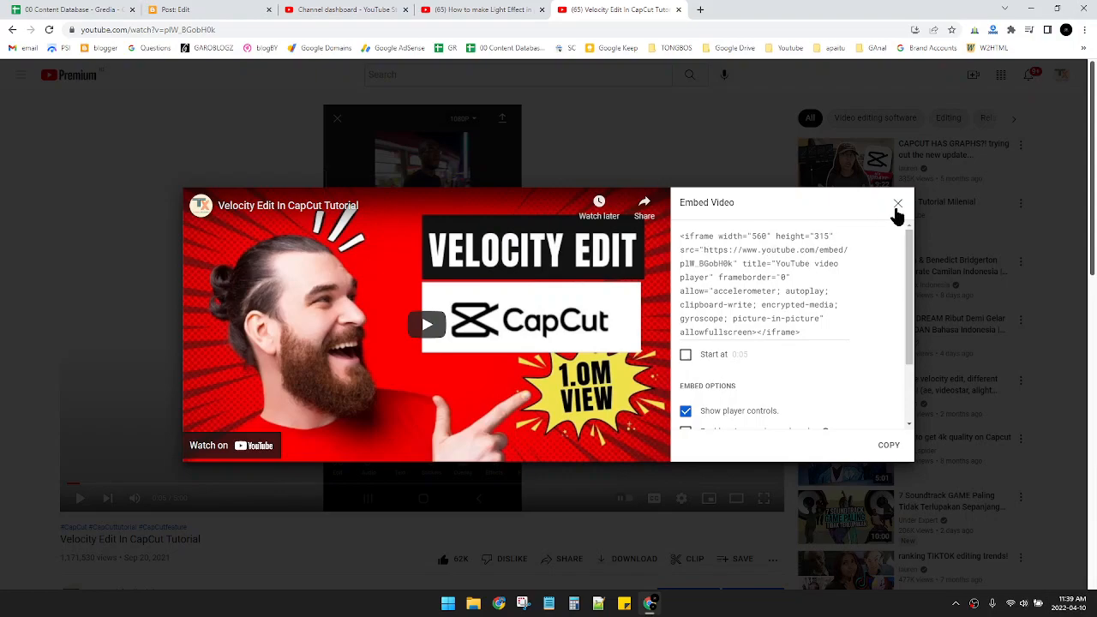
click(898, 202)
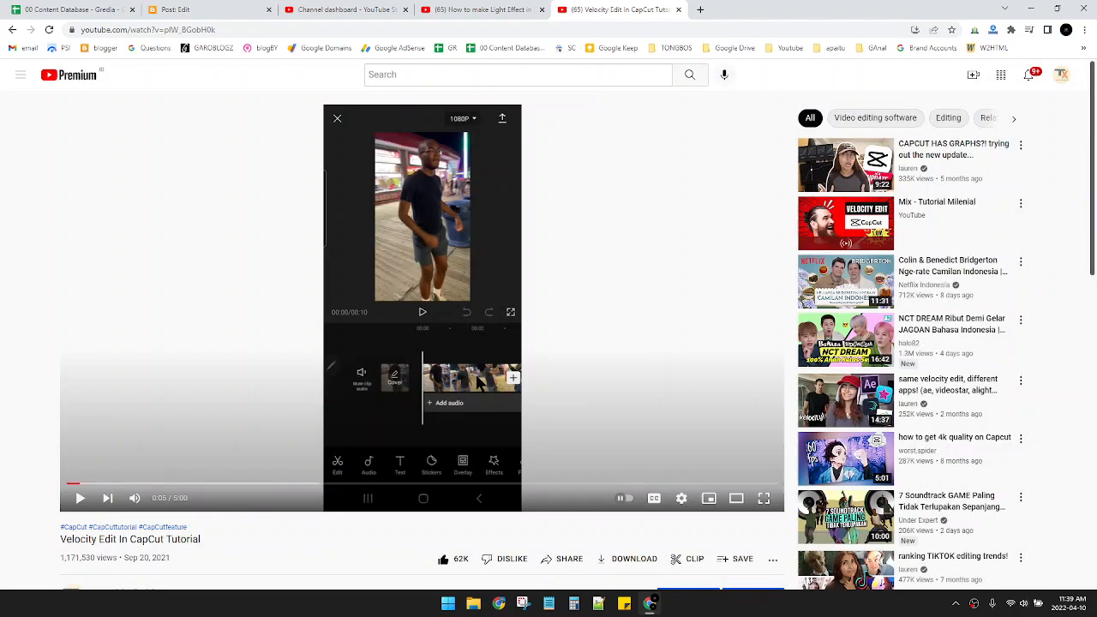
mouse_move(466, 76)
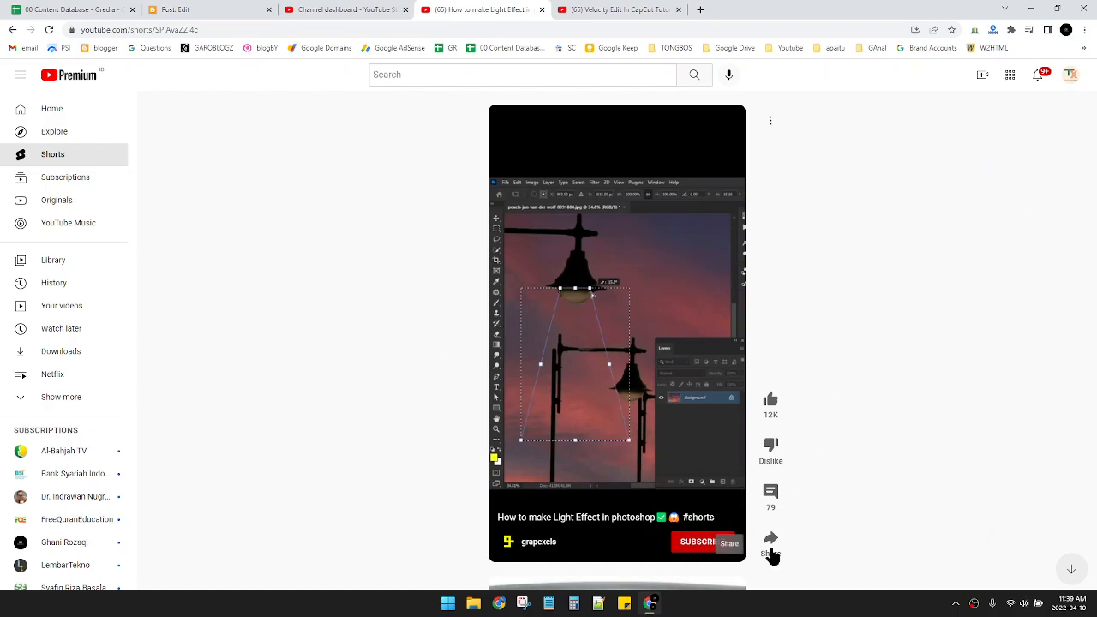
Browse the Short's share options and select its link to copy the URL
click(730, 542)
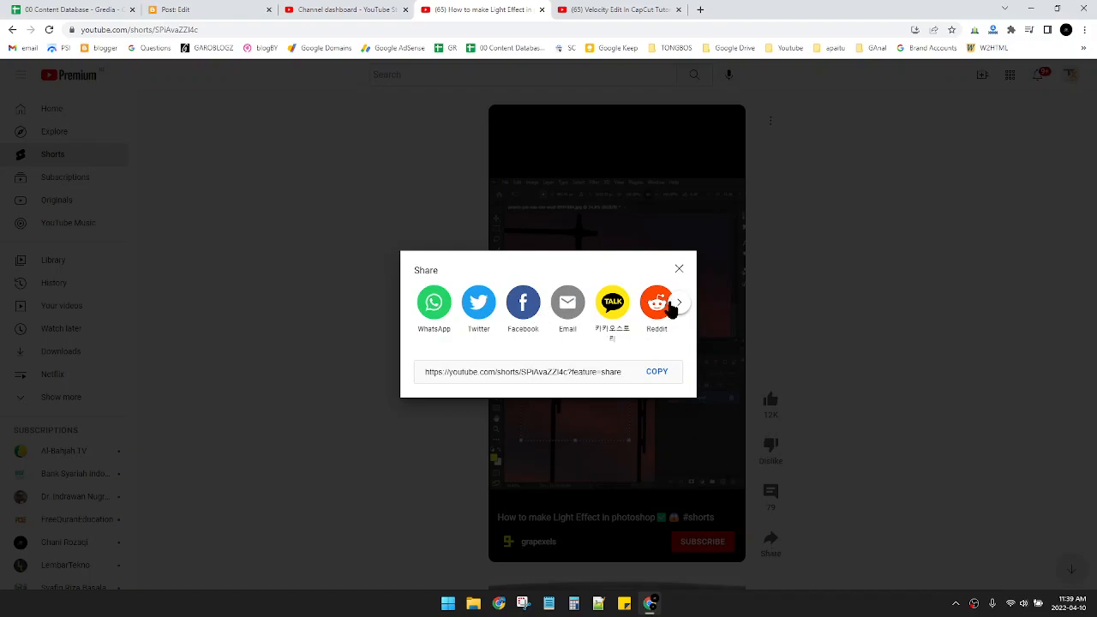
click(678, 302)
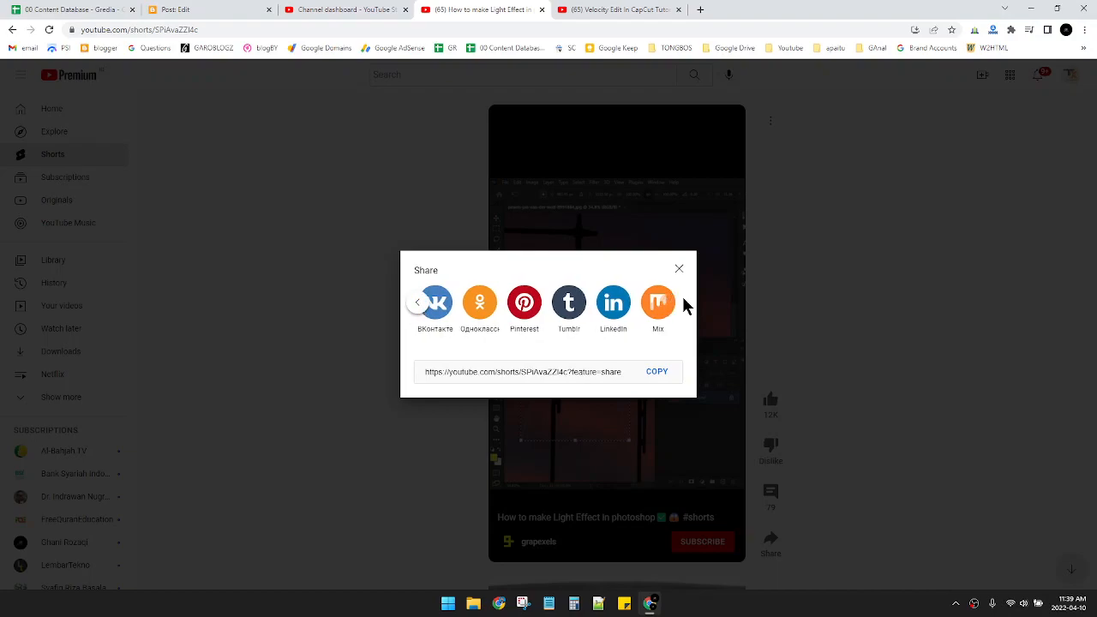
click(418, 302)
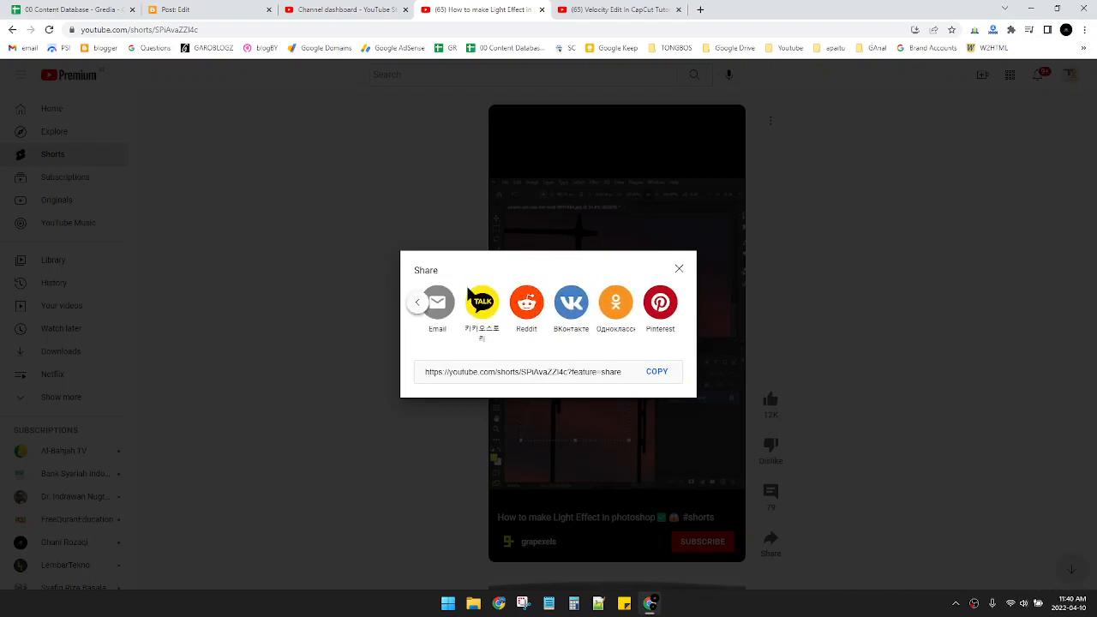
click(418, 302)
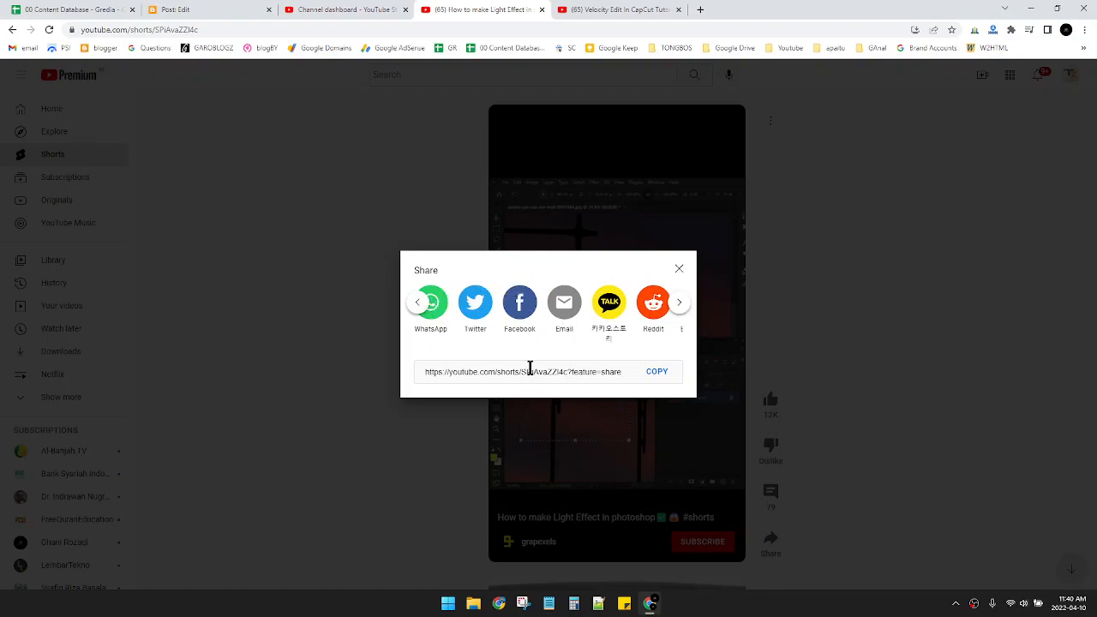
click(679, 268)
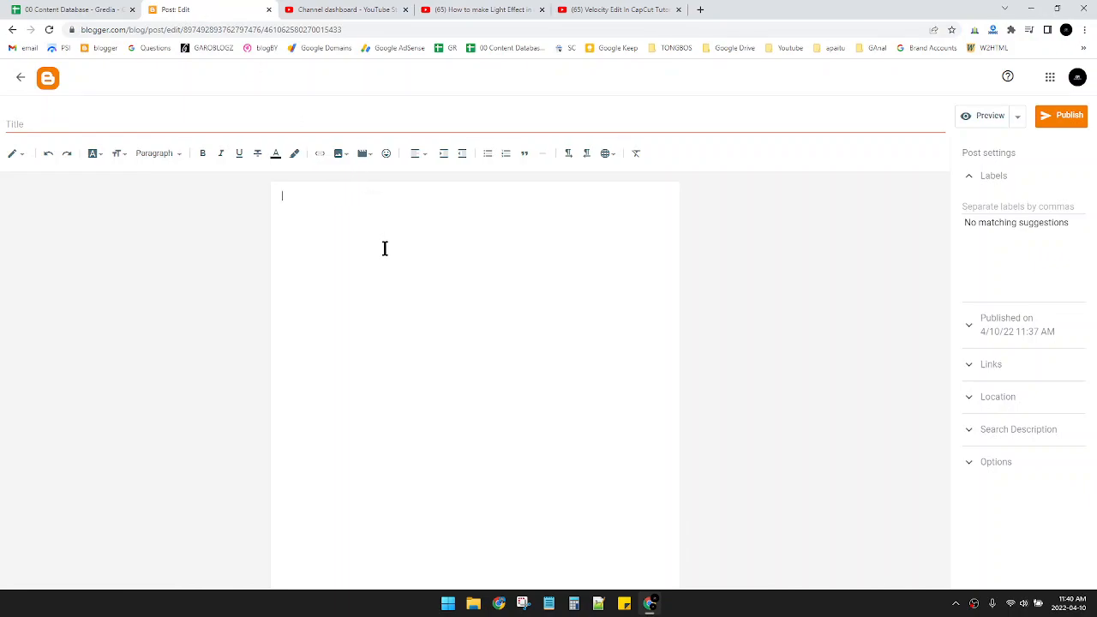
mouse_move(350, 154)
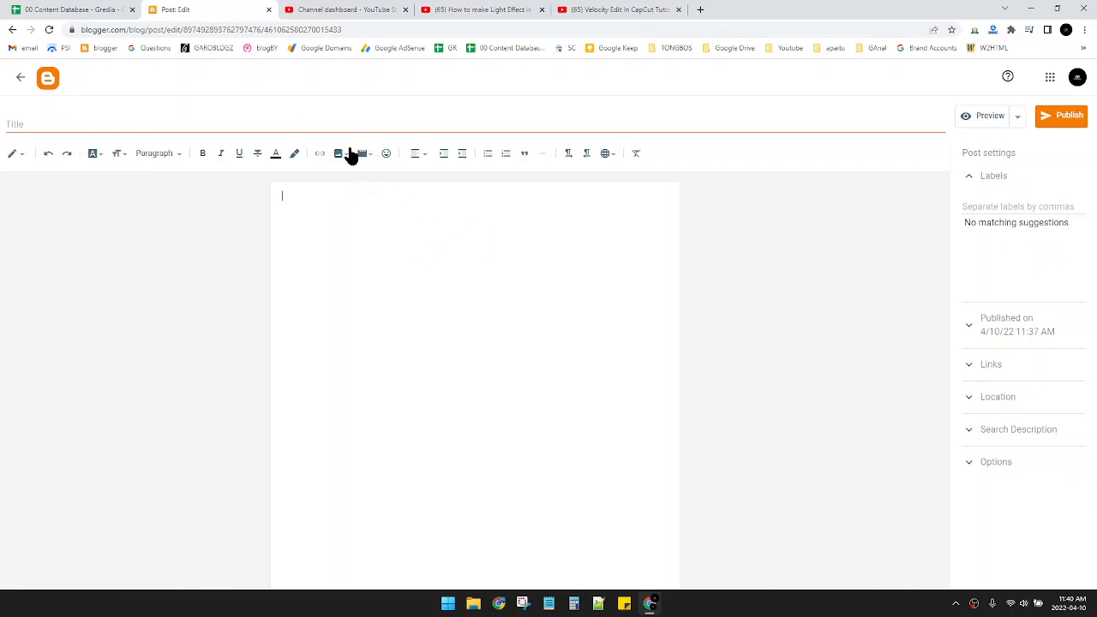
mouse_move(361, 154)
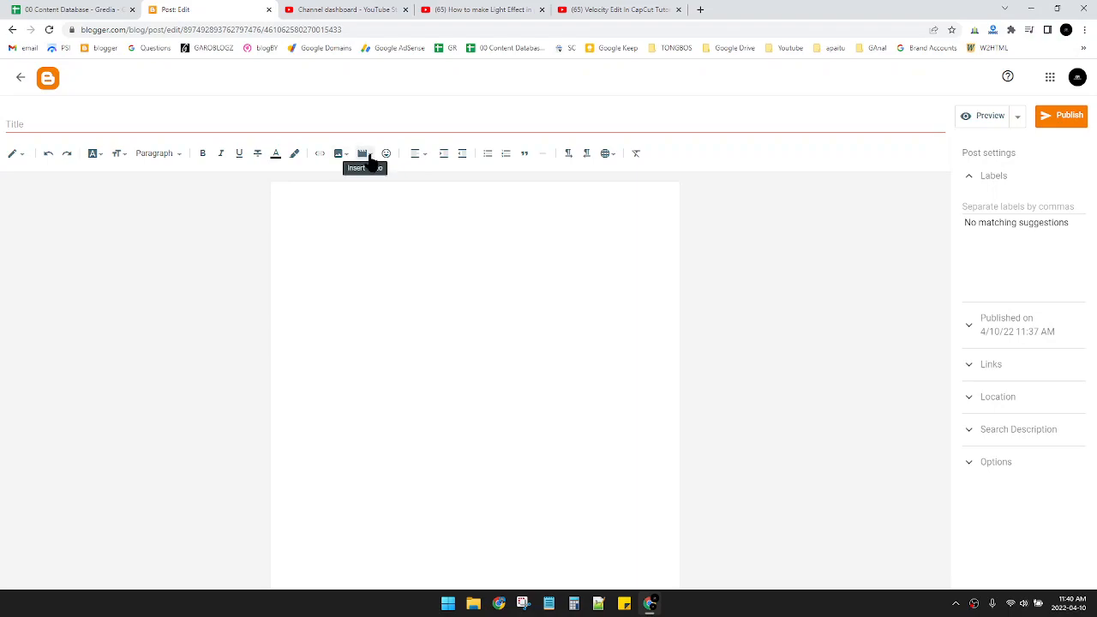
Start inserting a video into the blank post via the Insert video toolbar button
click(363, 154)
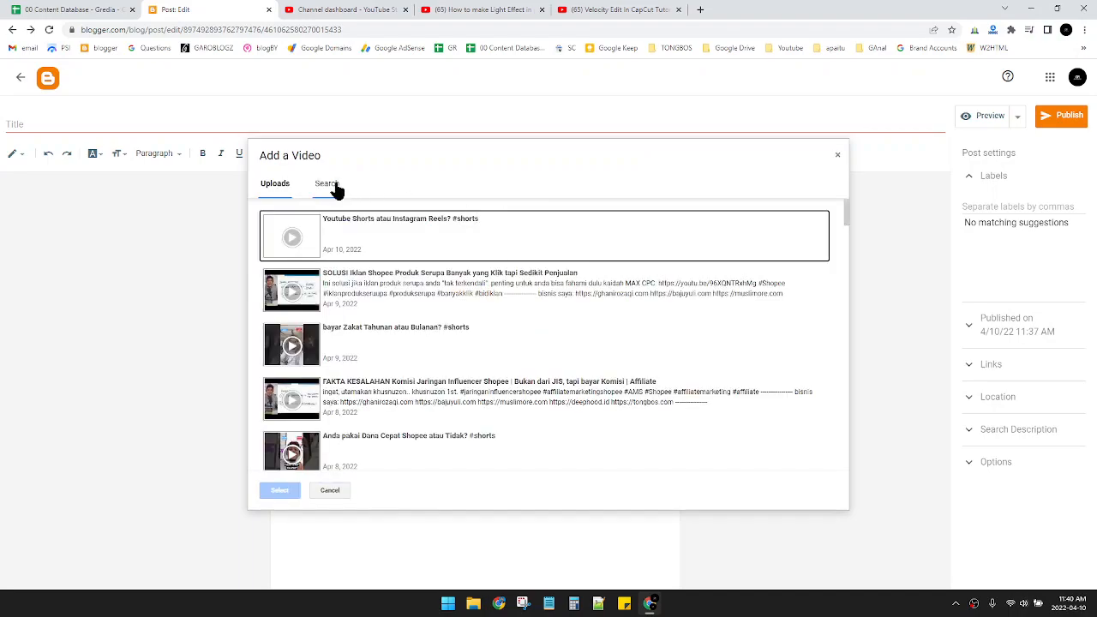
click(326, 182)
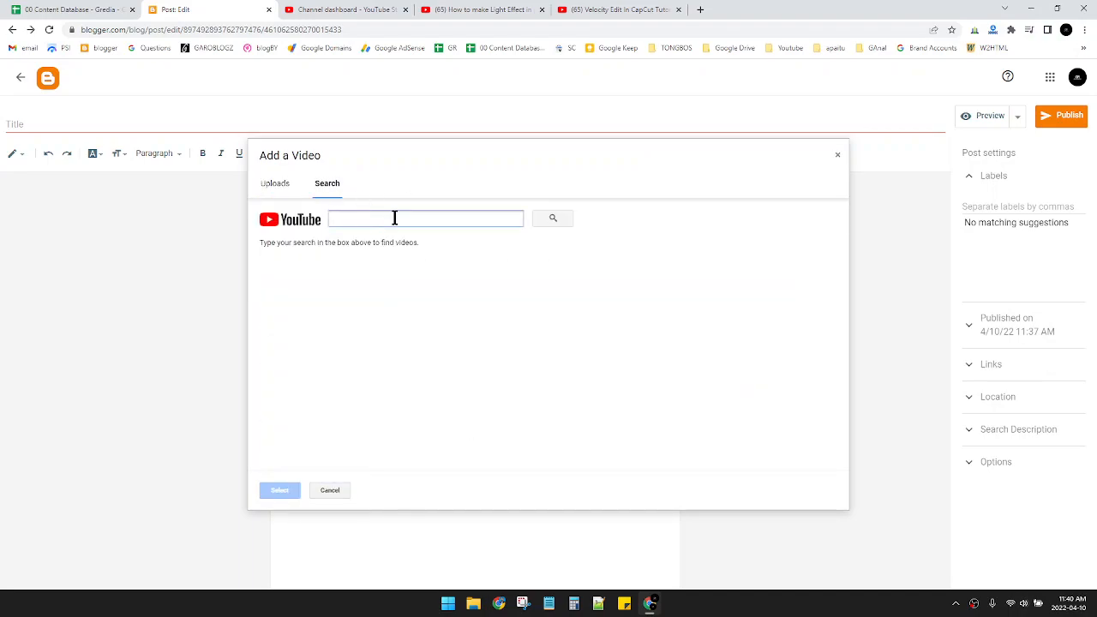
text(https://www.youtube.com/shorts/SPiAvaZZI4c)
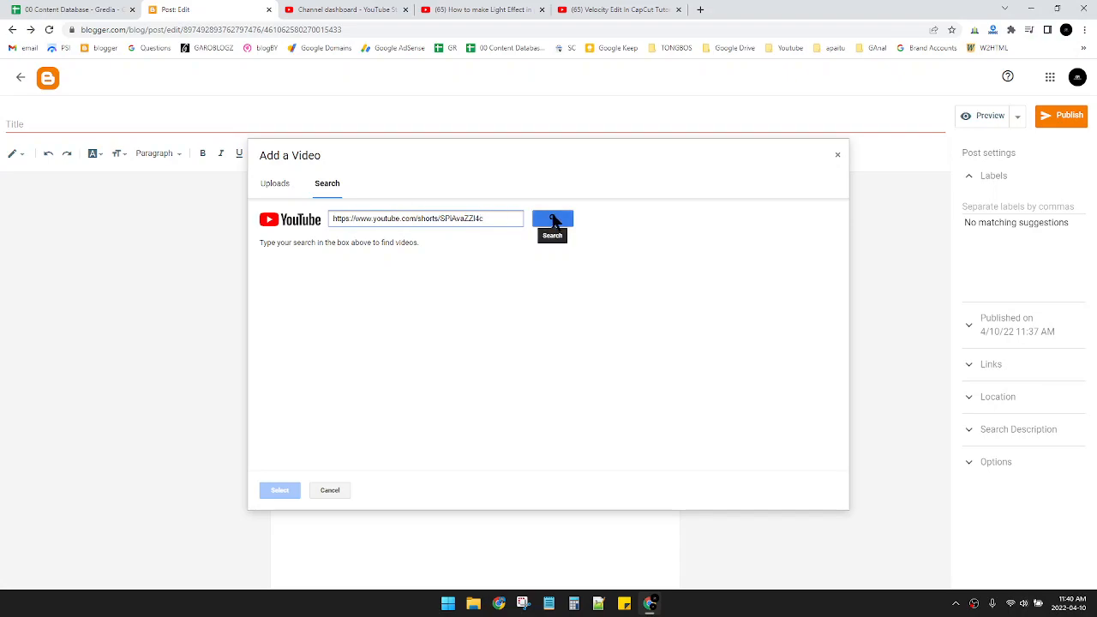
click(552, 220)
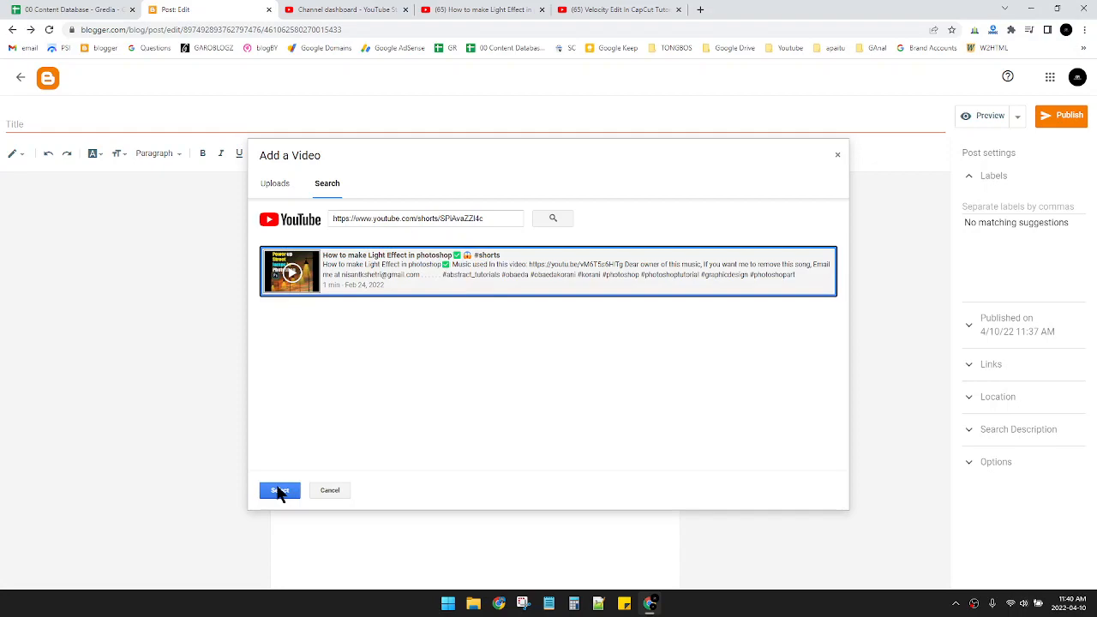
click(278, 490)
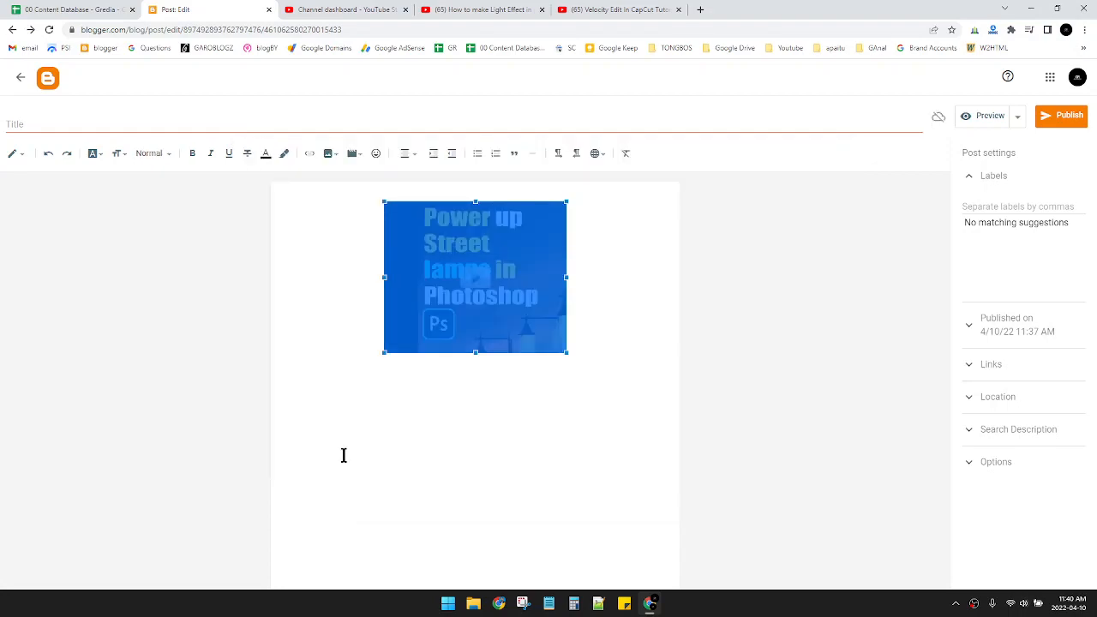
mouse_move(540, 398)
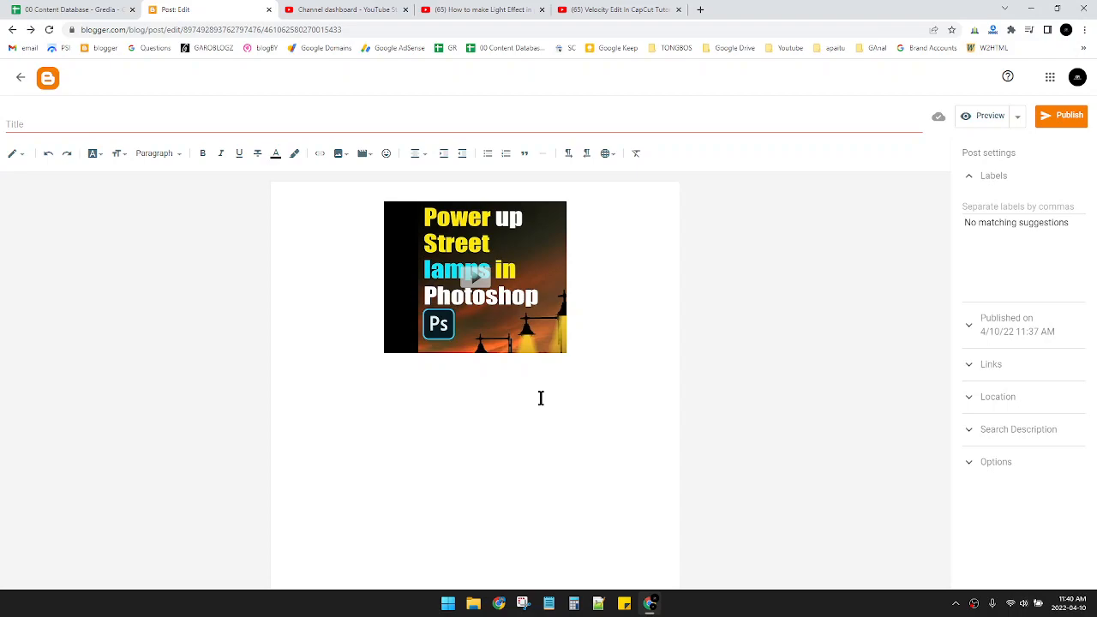
mouse_move(404, 185)
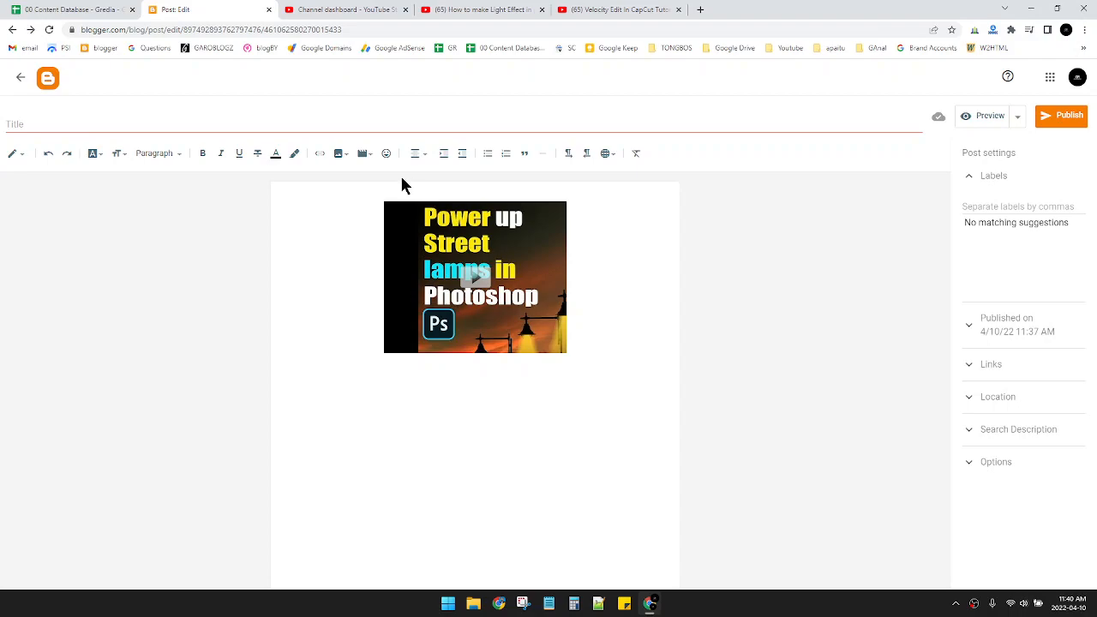
mouse_move(364, 154)
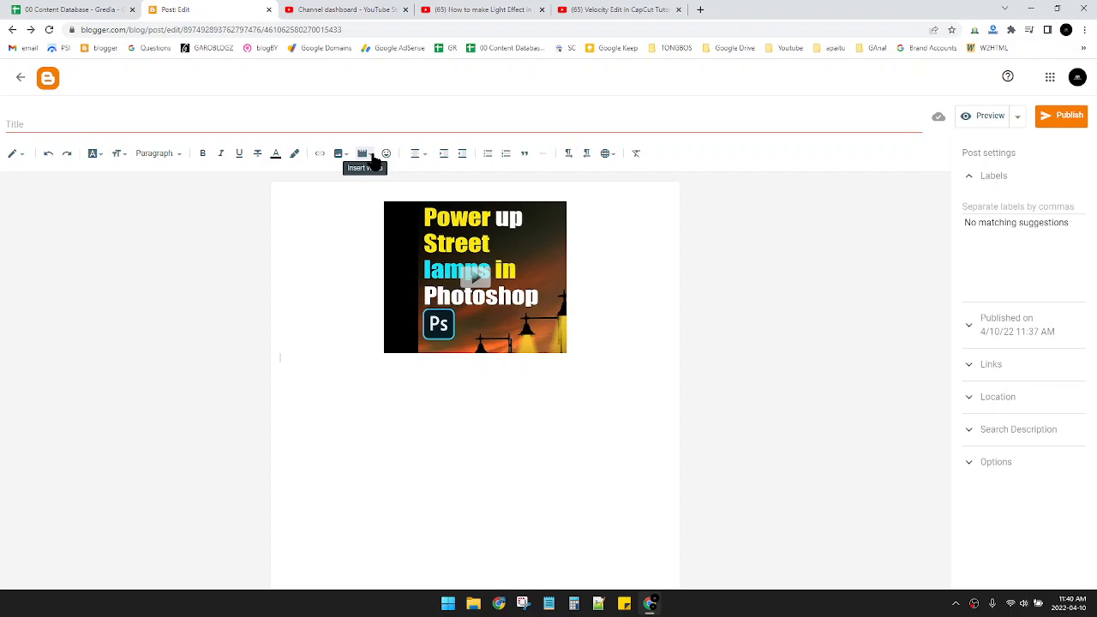
mouse_move(694, 312)
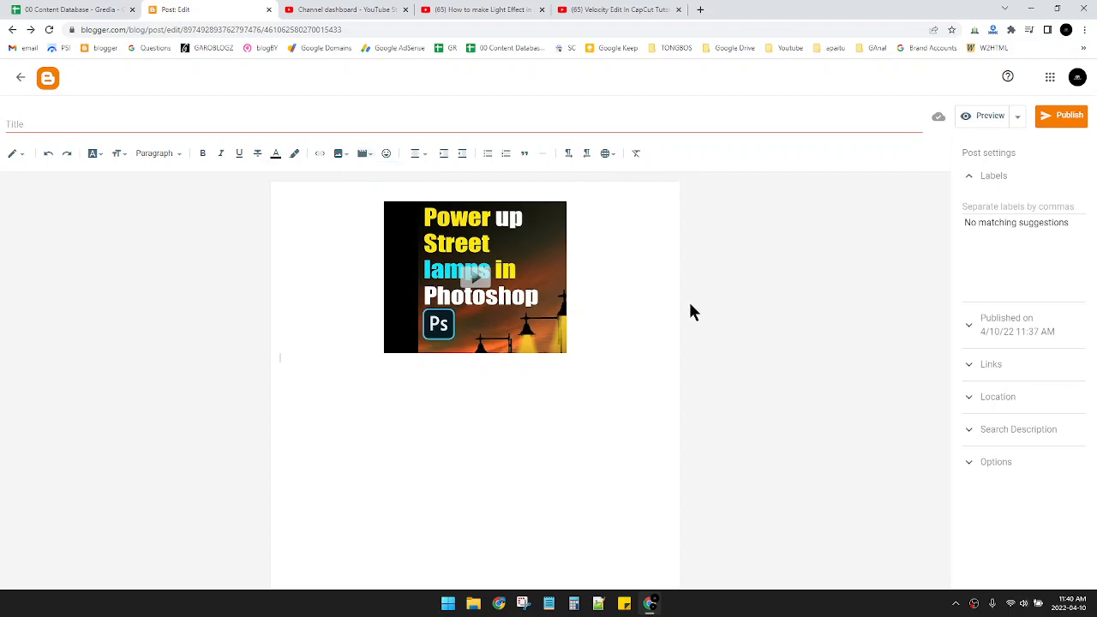
mouse_move(977, 588)
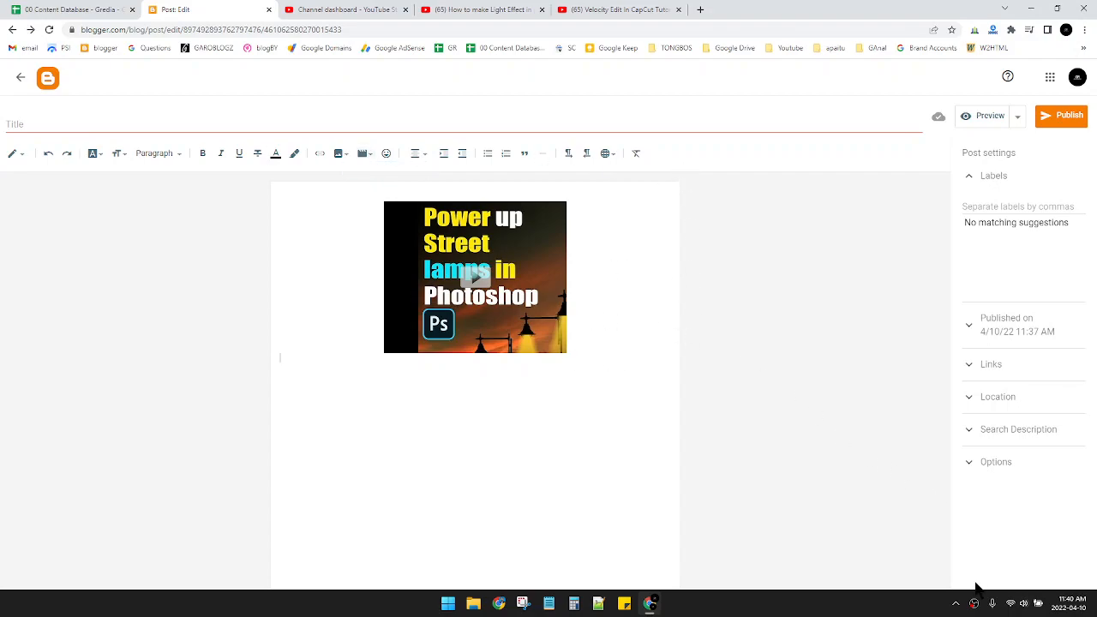